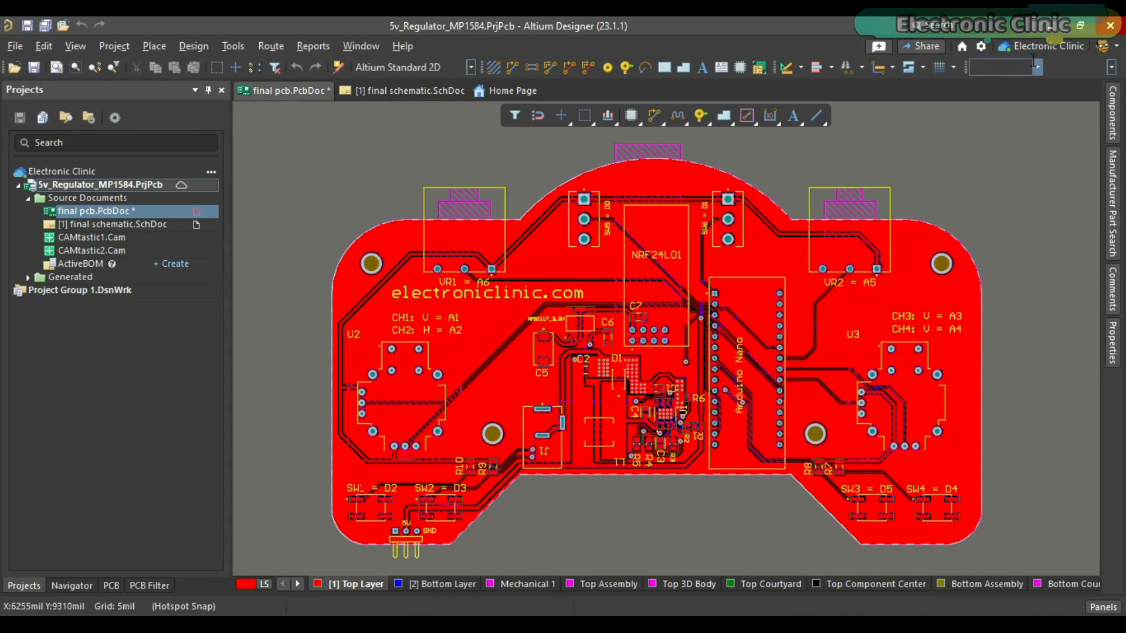
mouse_move(1049, 46)
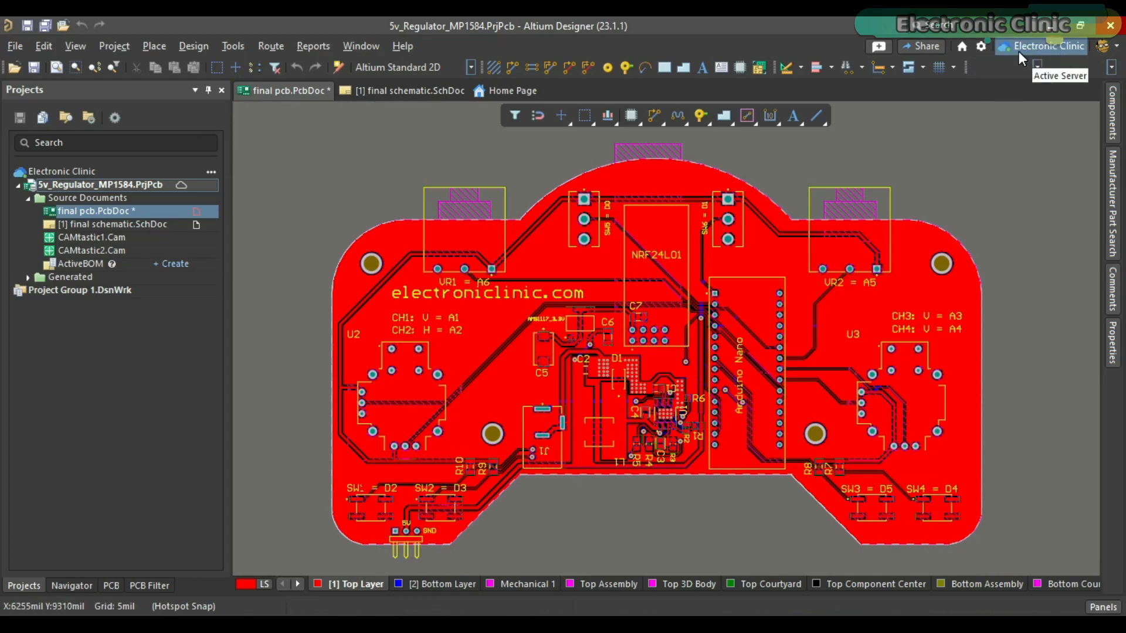
mouse_move(726, 247)
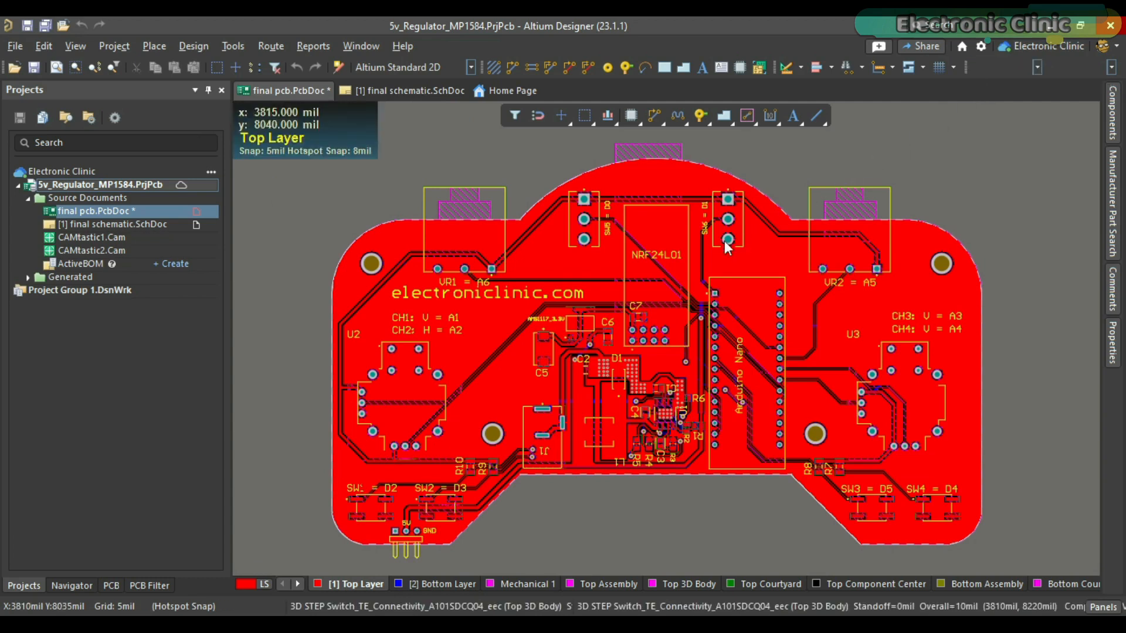
mouse_move(653, 282)
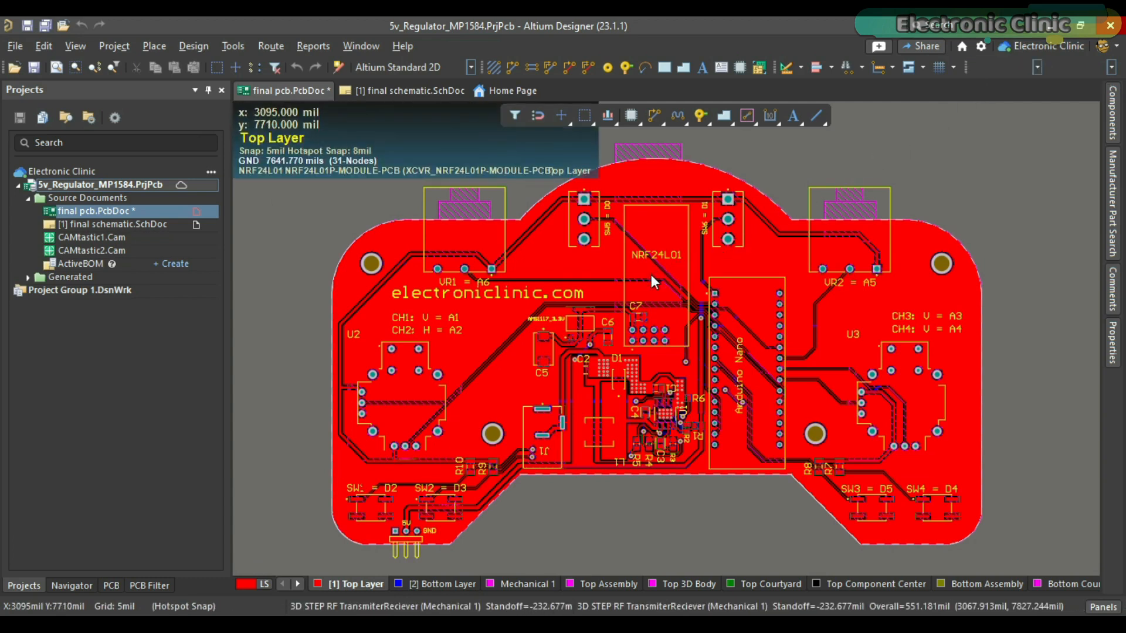
Step: Zoom into the controller PCB, inspect it as a populated 3D board, then save final pcb.PcbDoc
scroll(up, 3)
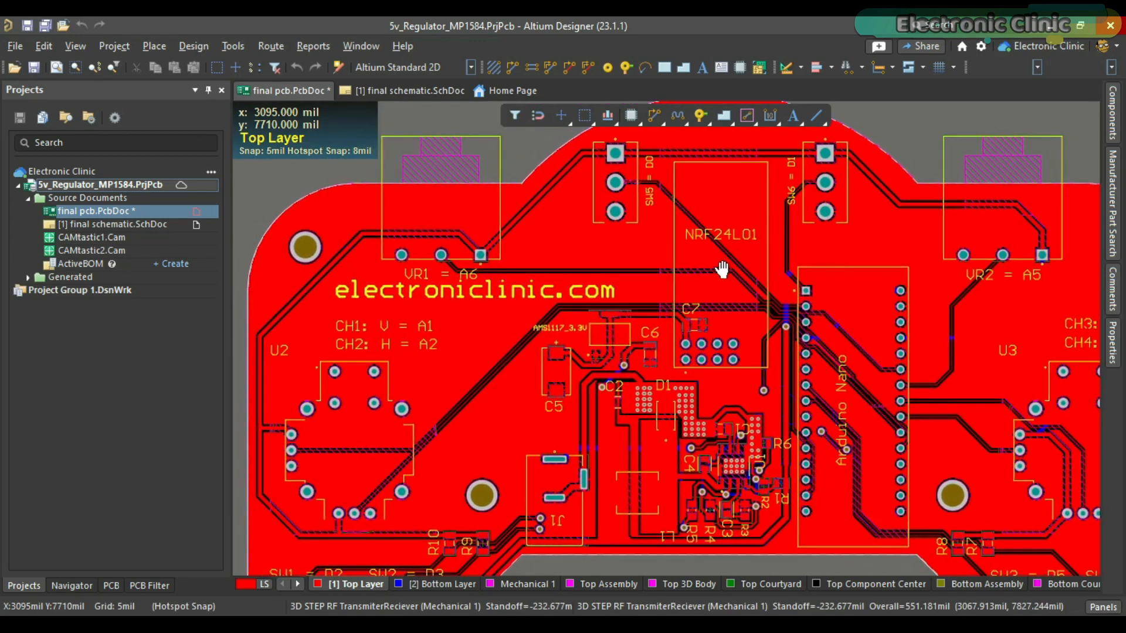
key(3)
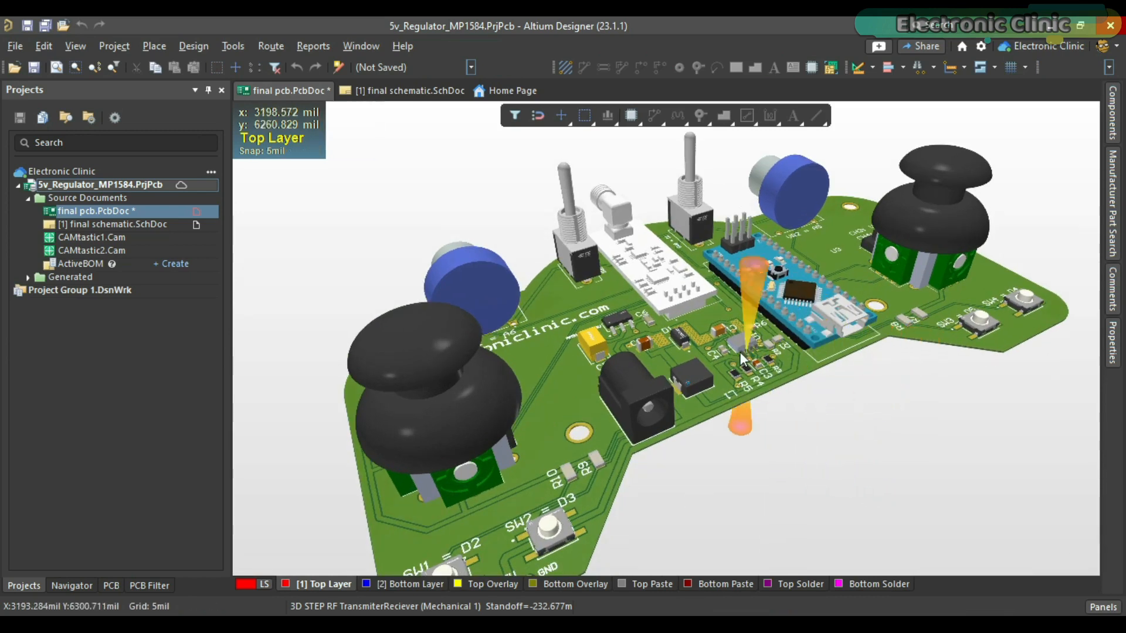
scroll(up, 3)
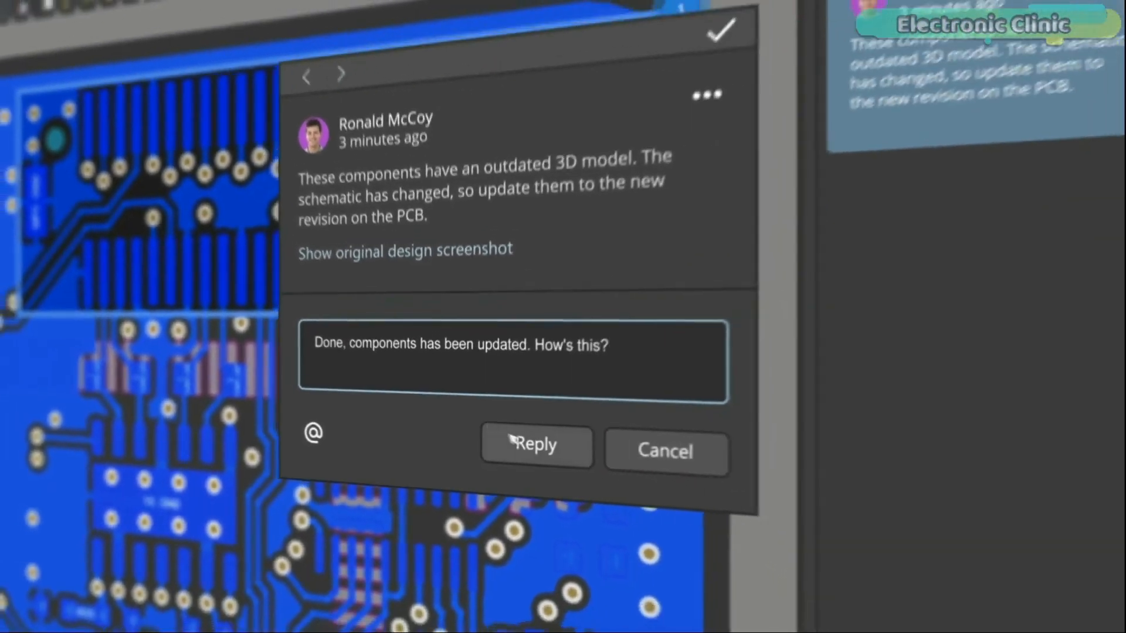
click(535, 445)
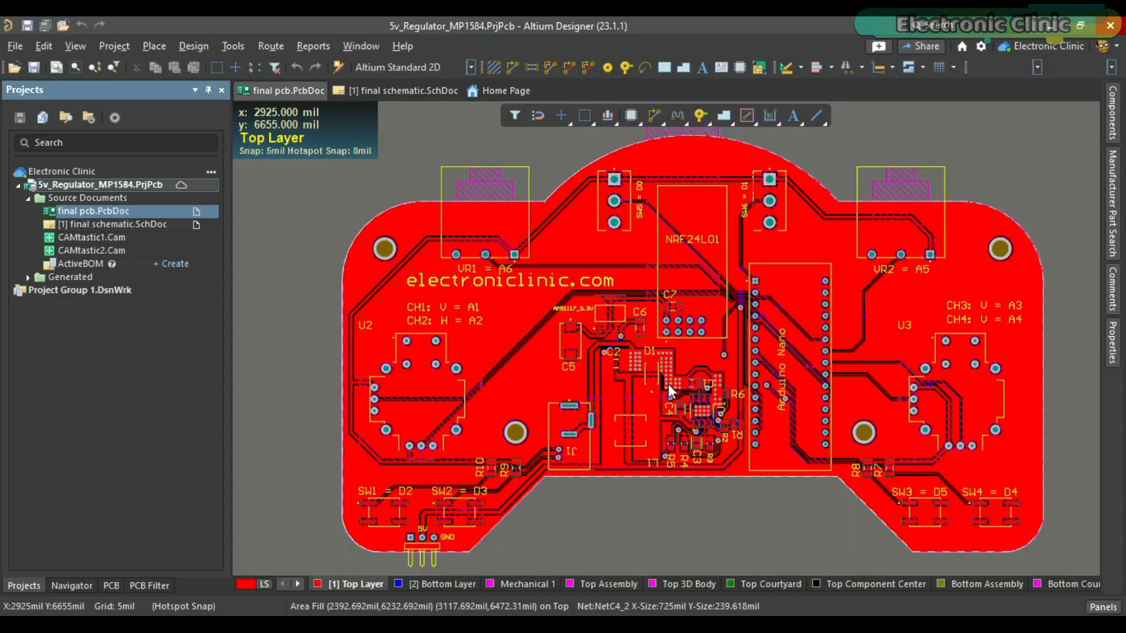
mouse_move(402, 302)
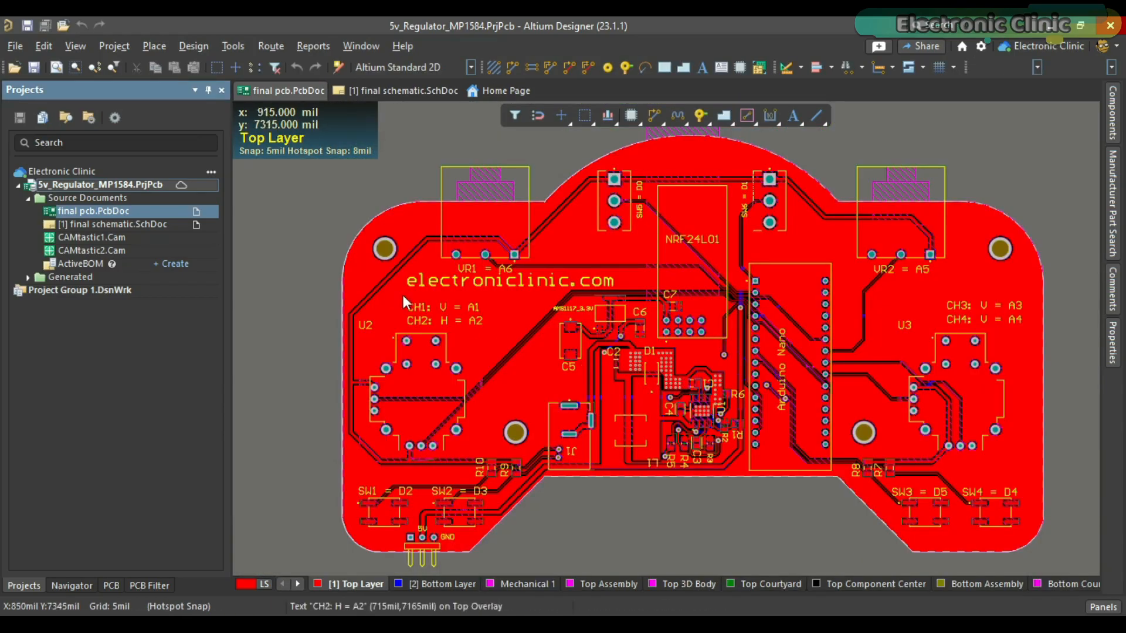
Step: Share the 5v regulator project with teammate 'stu' with Can Edit rights and a note
right_click(100, 185)
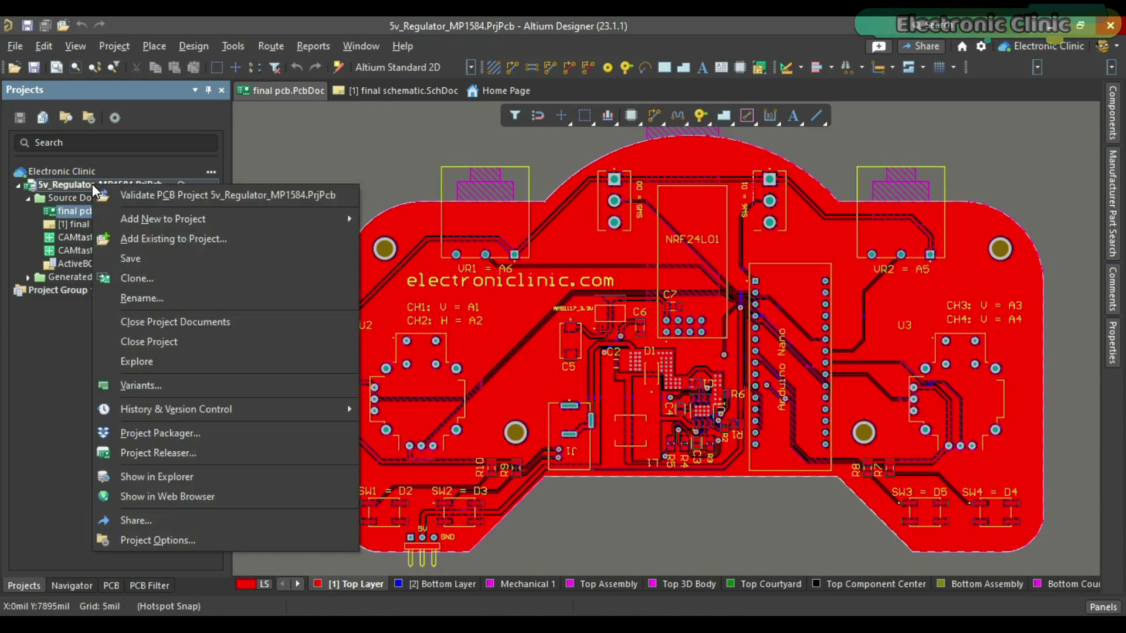
mouse_move(144, 521)
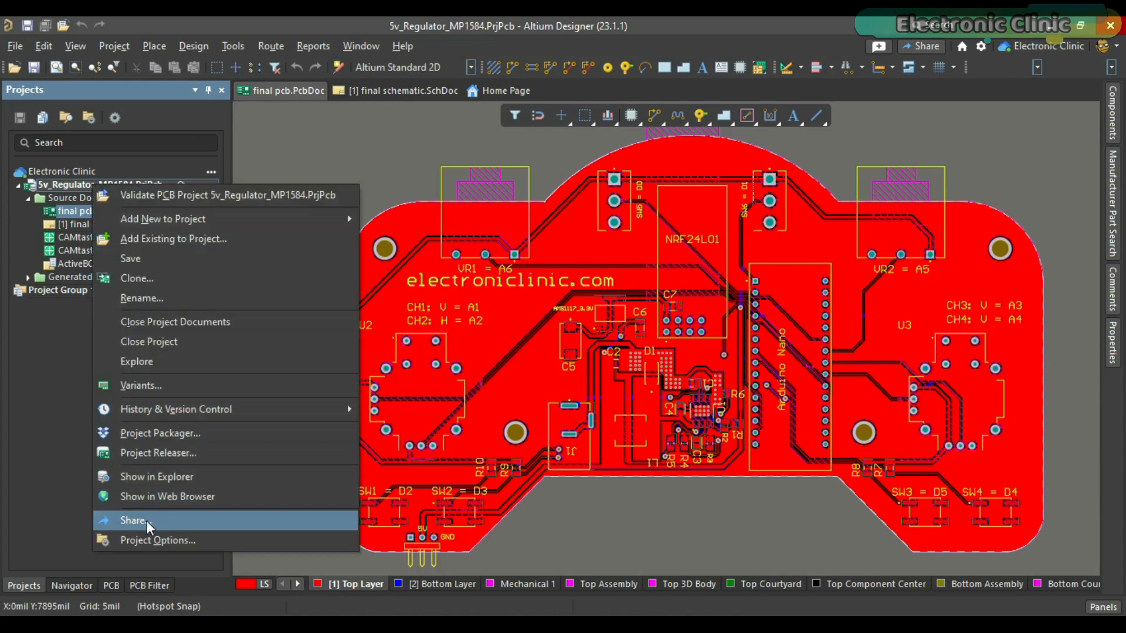
click(133, 521)
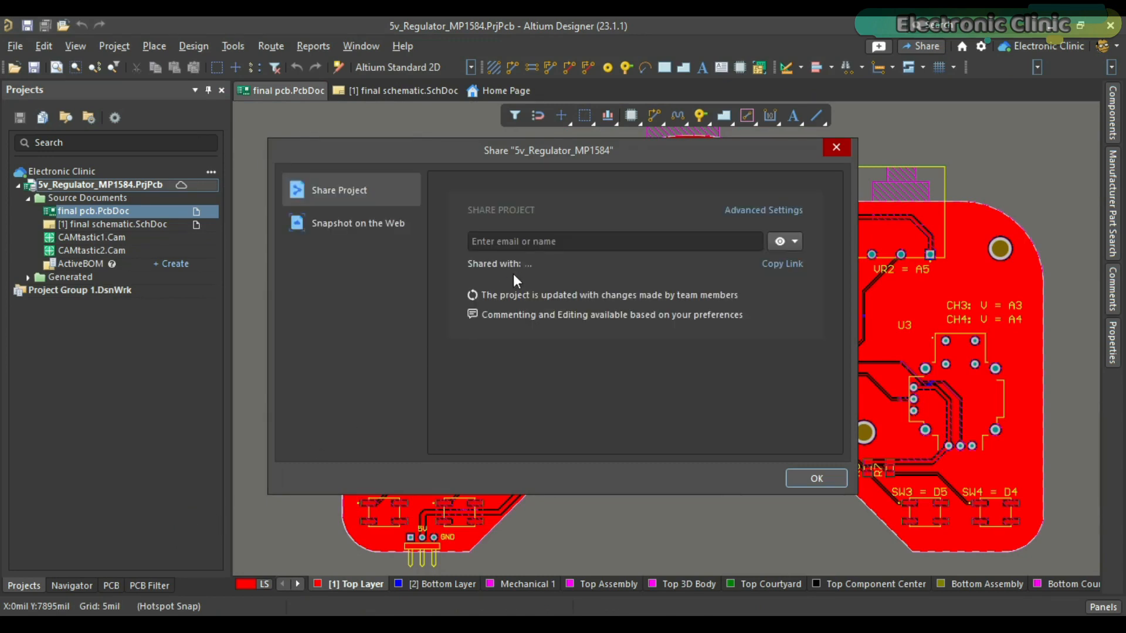
text(stu)
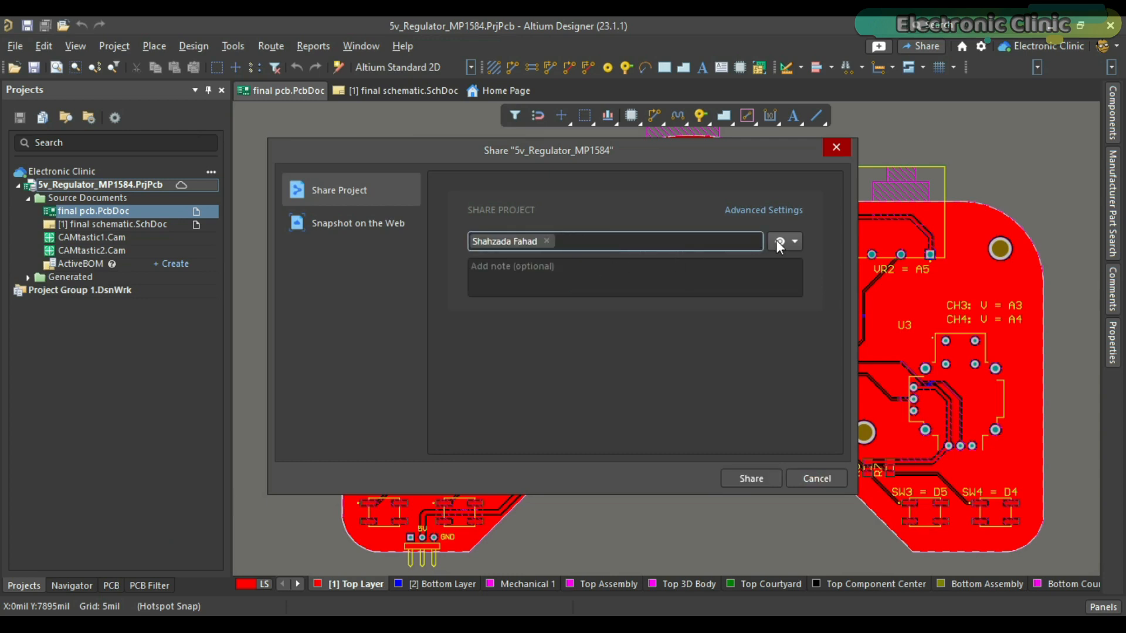
click(783, 241)
text(take a look...)
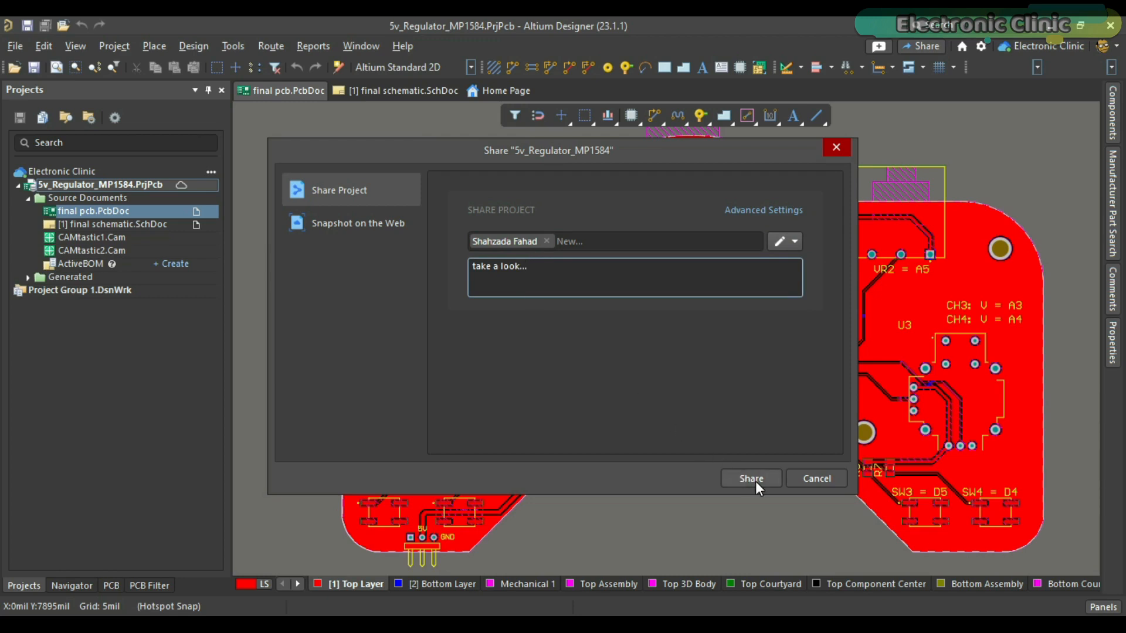
click(749, 479)
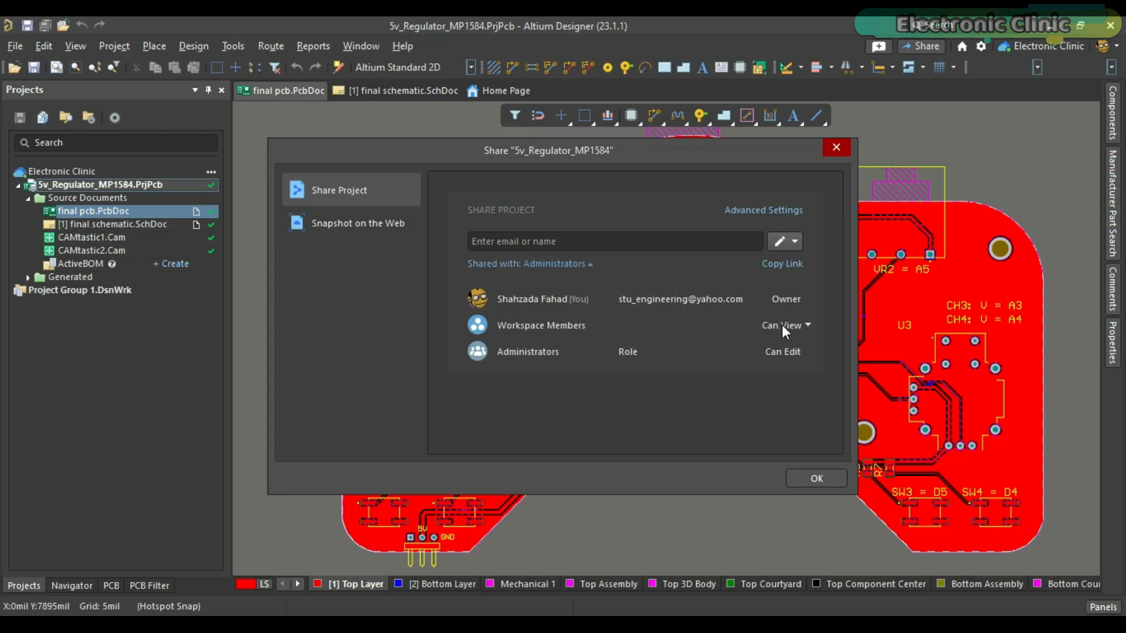
Step: Set Workspace Members access to Can Edit and save the sharing permissions
click(786, 324)
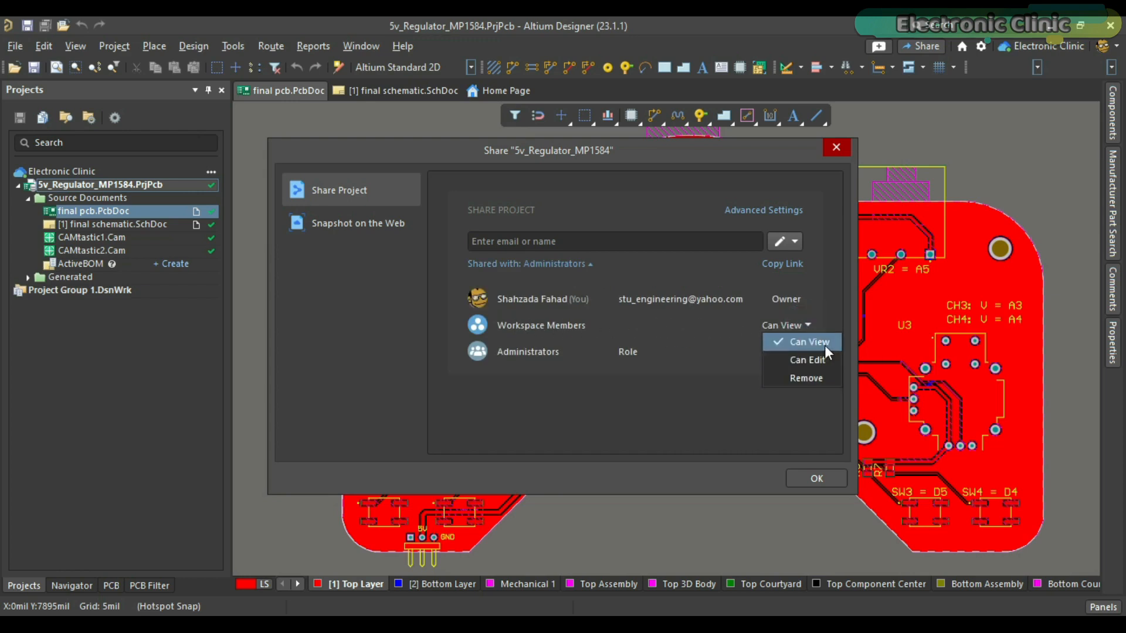
click(807, 359)
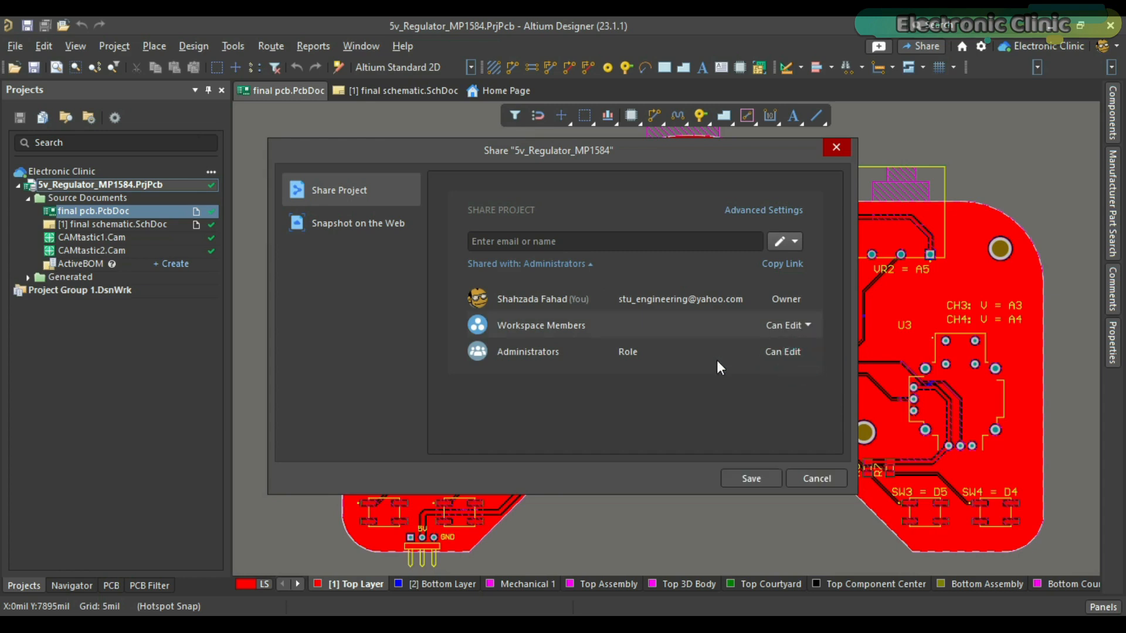
click(750, 479)
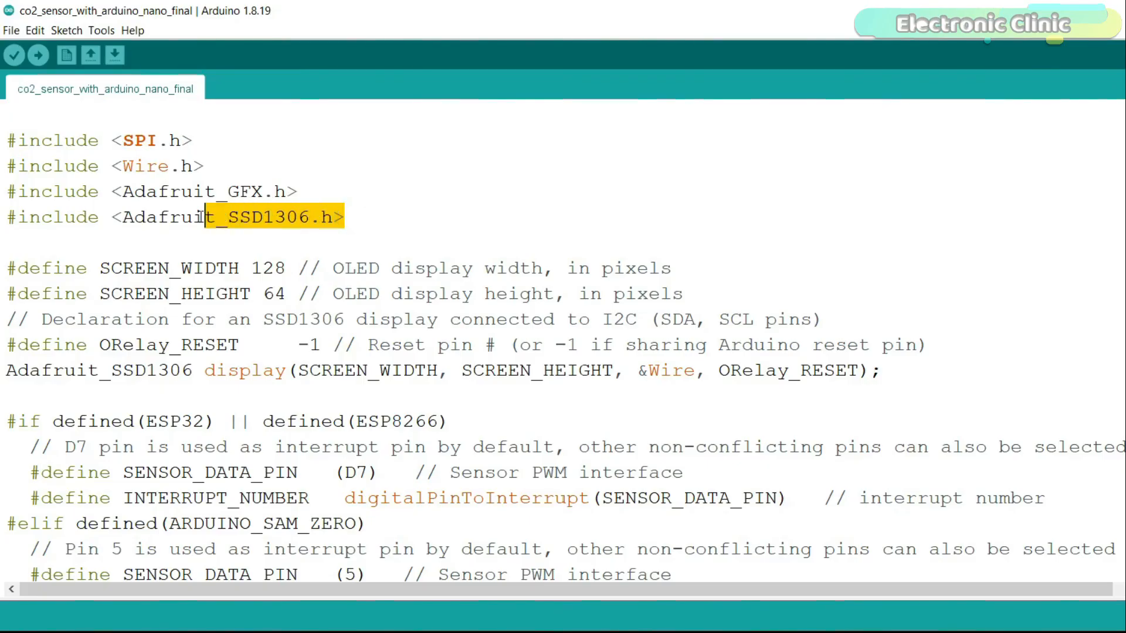
Step: Check the sketch's Adafruit includes, then find Adafruit GFX in Library Manager showing INSTALLED
drag(204, 216, 7, 191)
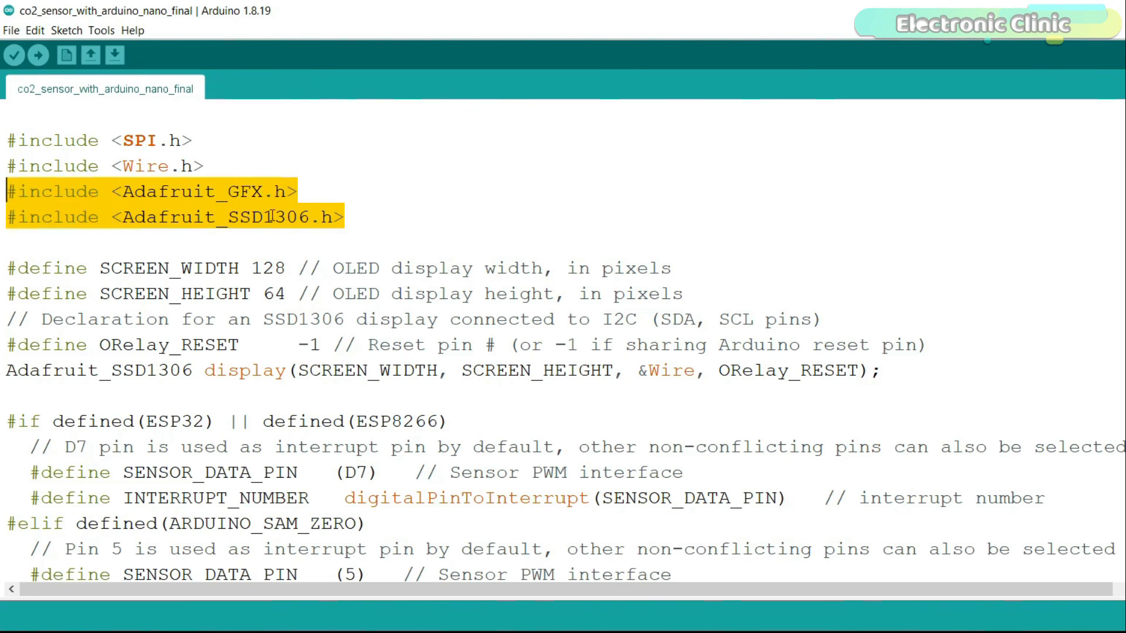
click(267, 166)
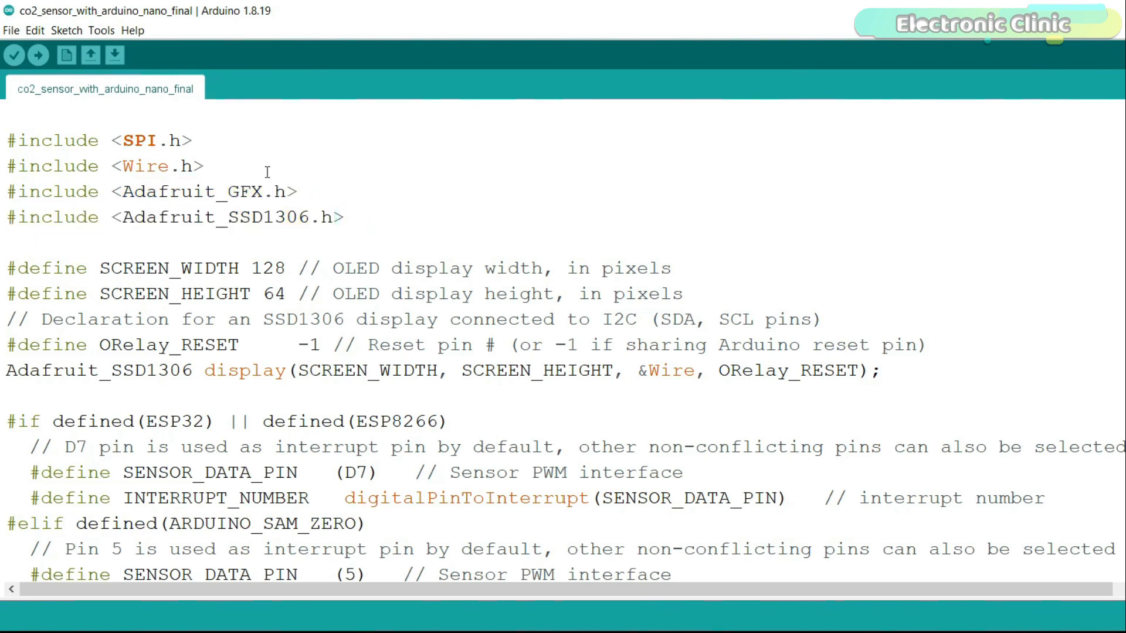
click(66, 30)
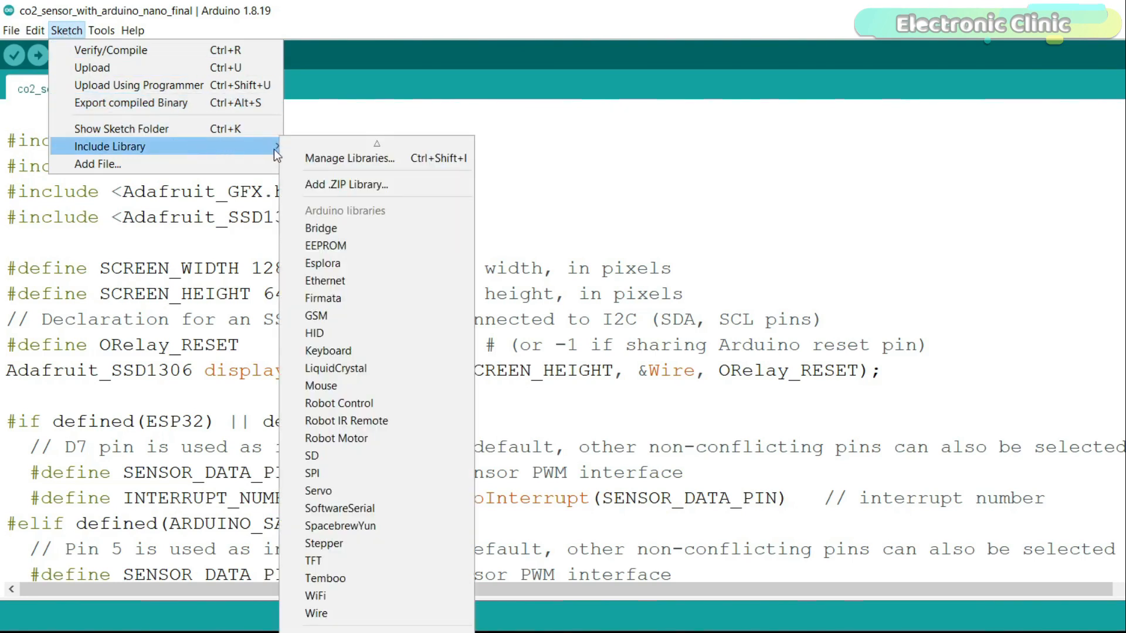
click(349, 158)
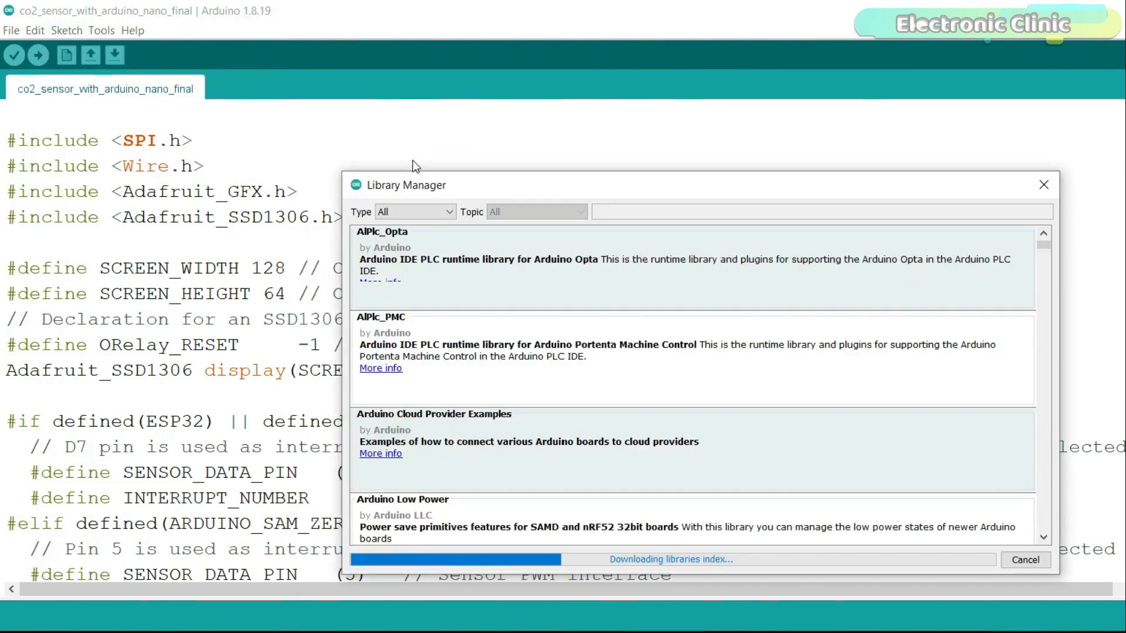
text(adafruit)
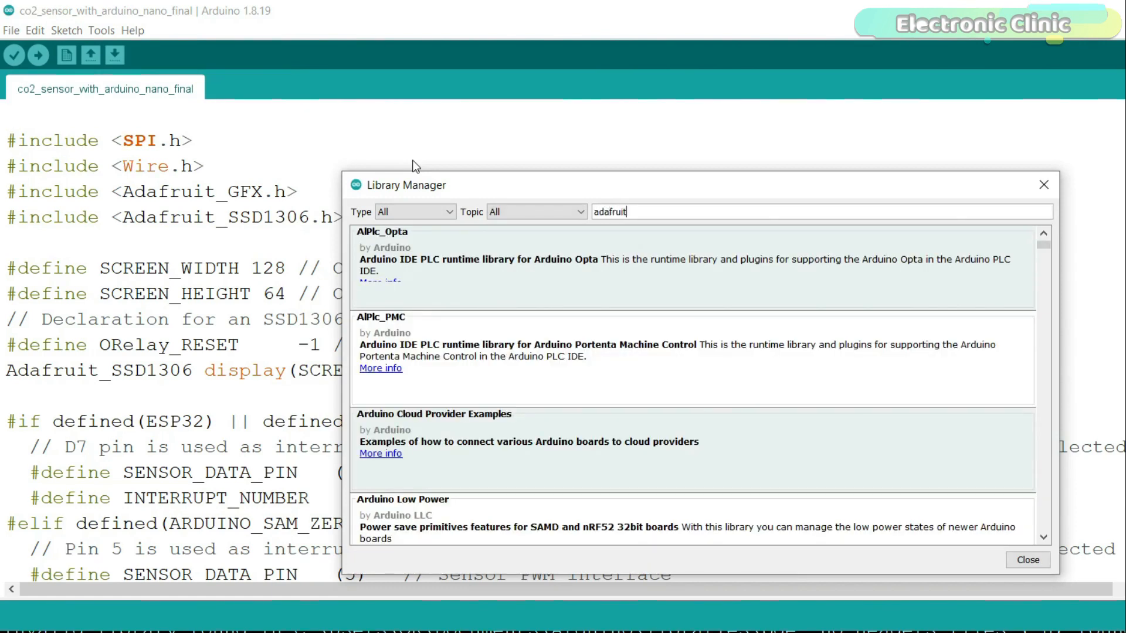
text(_gfx)
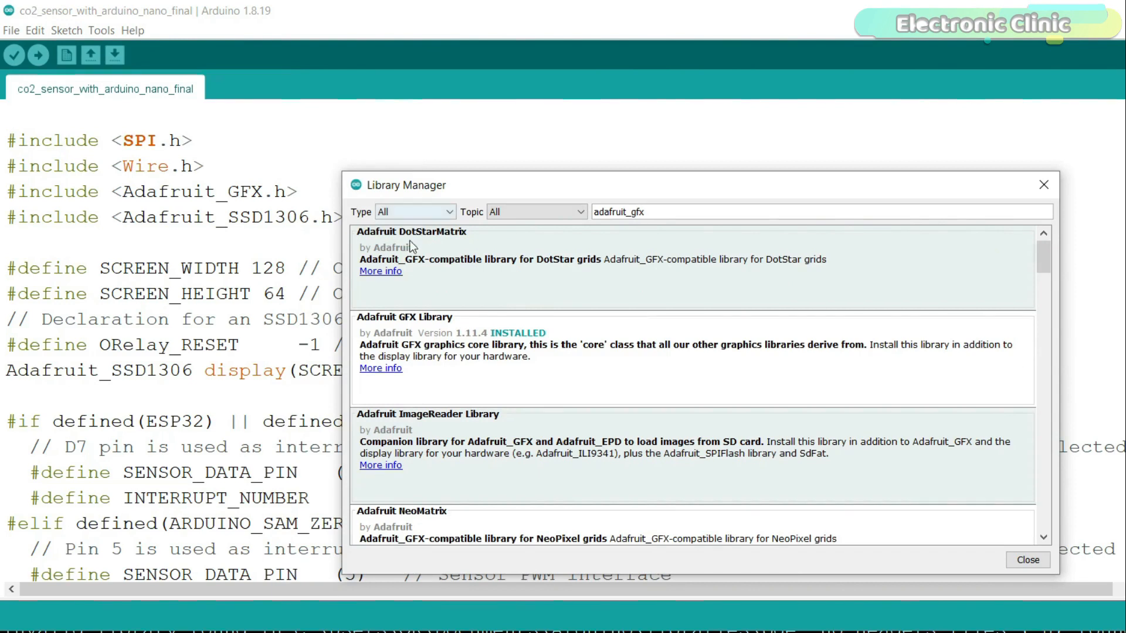
click(611, 345)
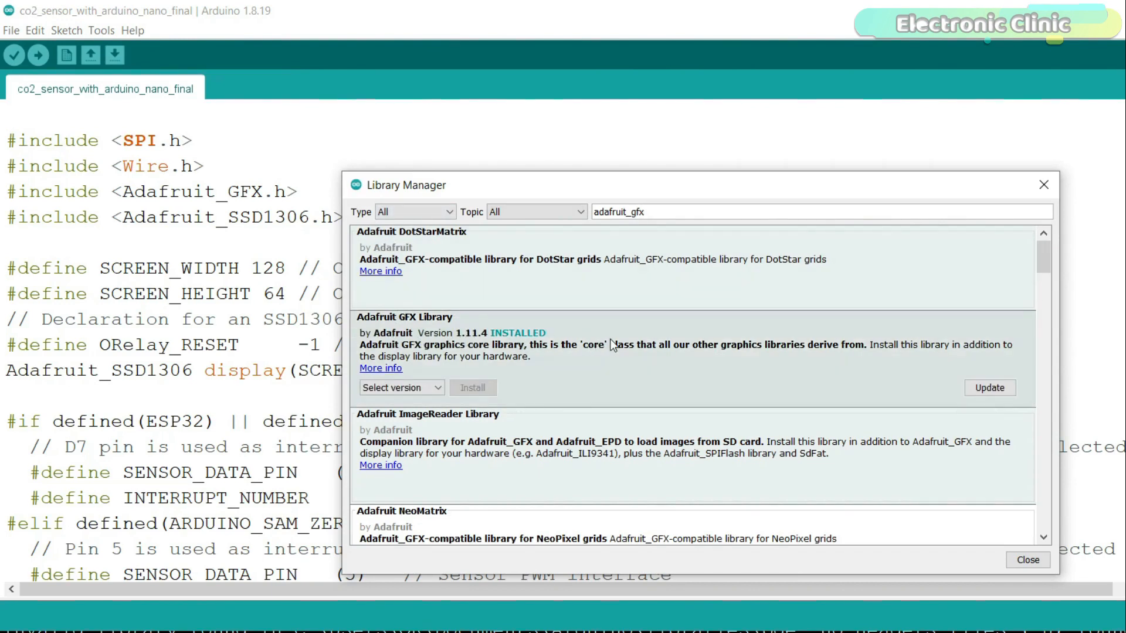
Step: Search adafruit_ssd1306, confirm it is INSTALLED, and close back to the CO2 sensor sketch
text(adafruit_s)
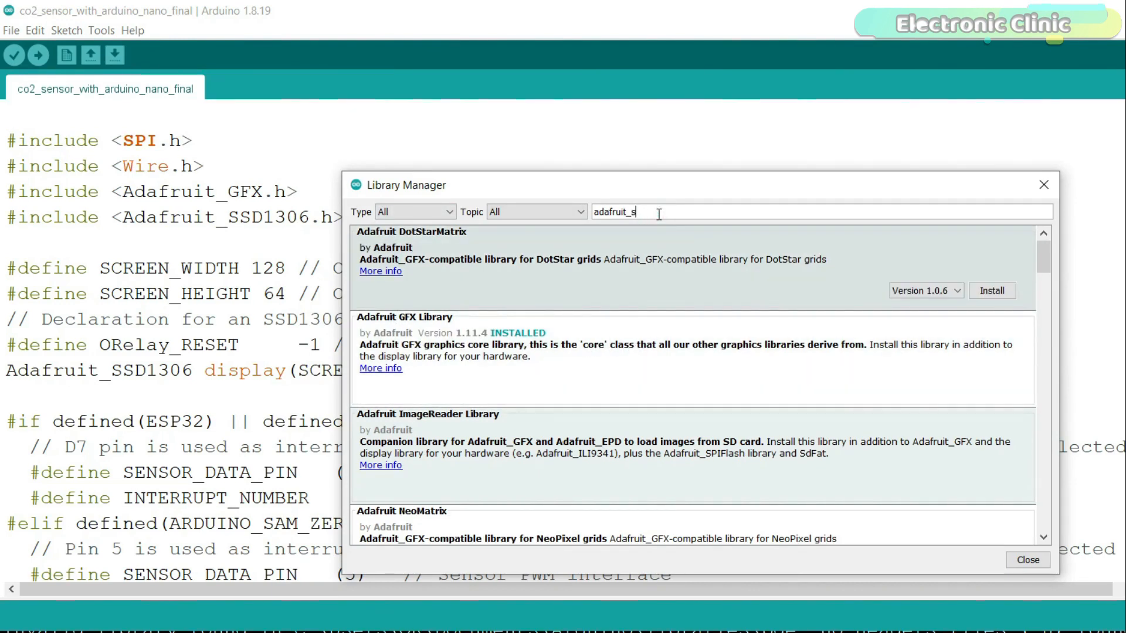
text(sd1306)
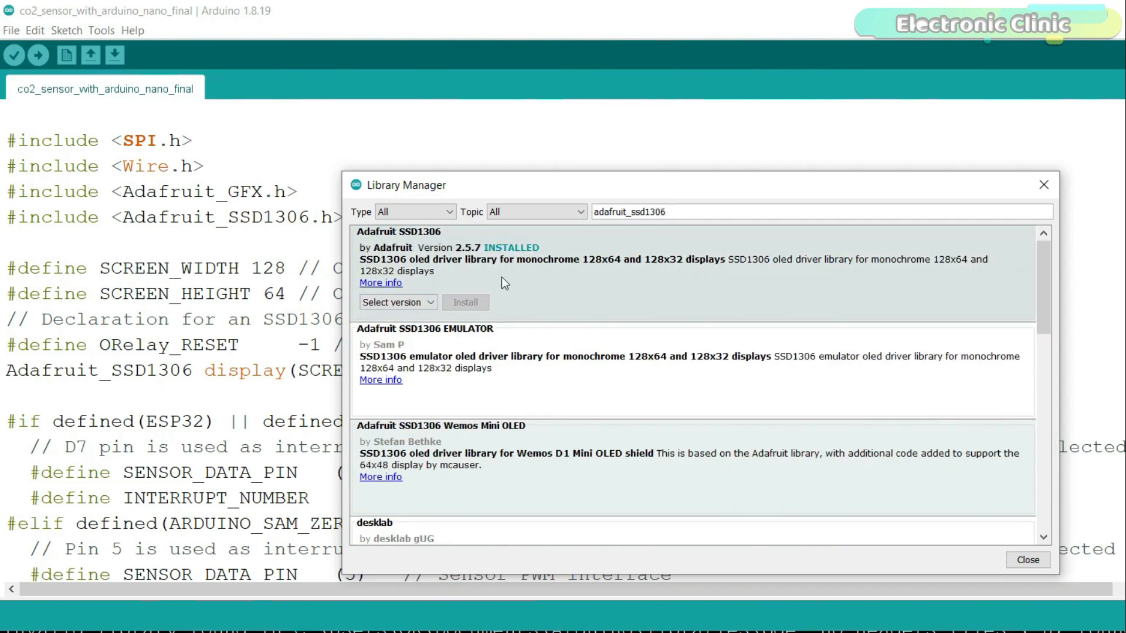
mouse_move(637, 278)
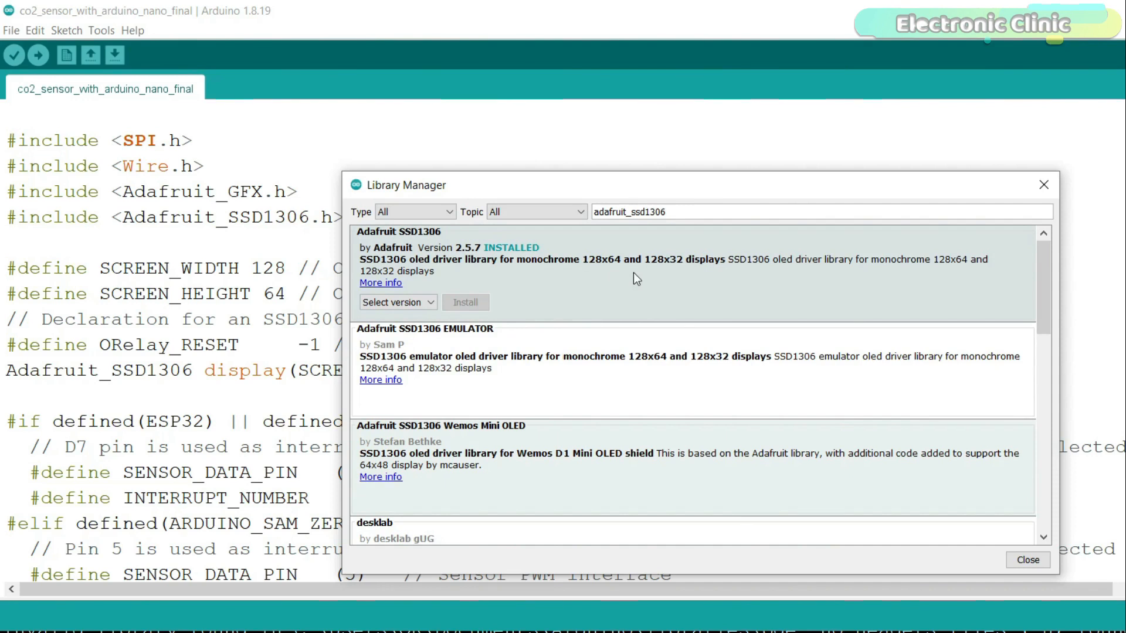
click(1027, 559)
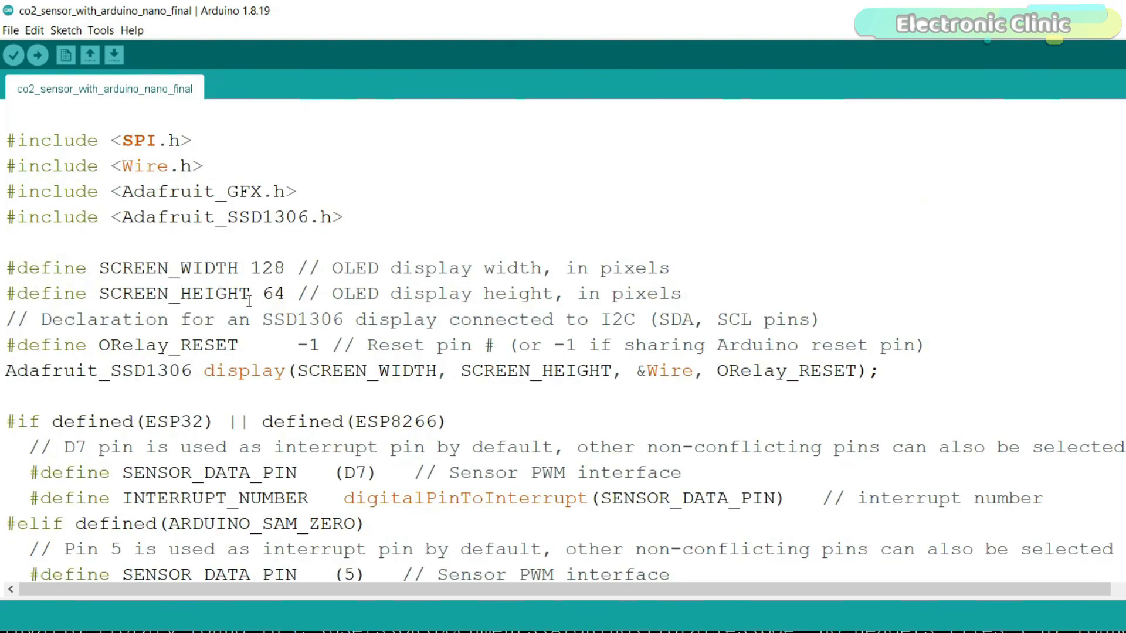
scroll(down, 3)
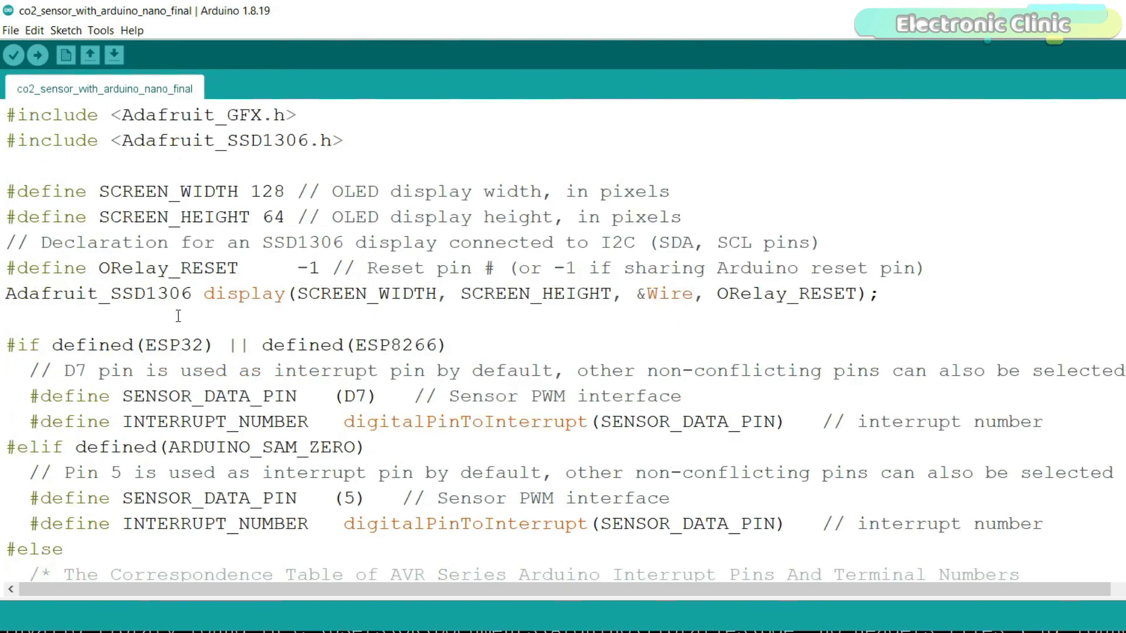
scroll(down, 3)
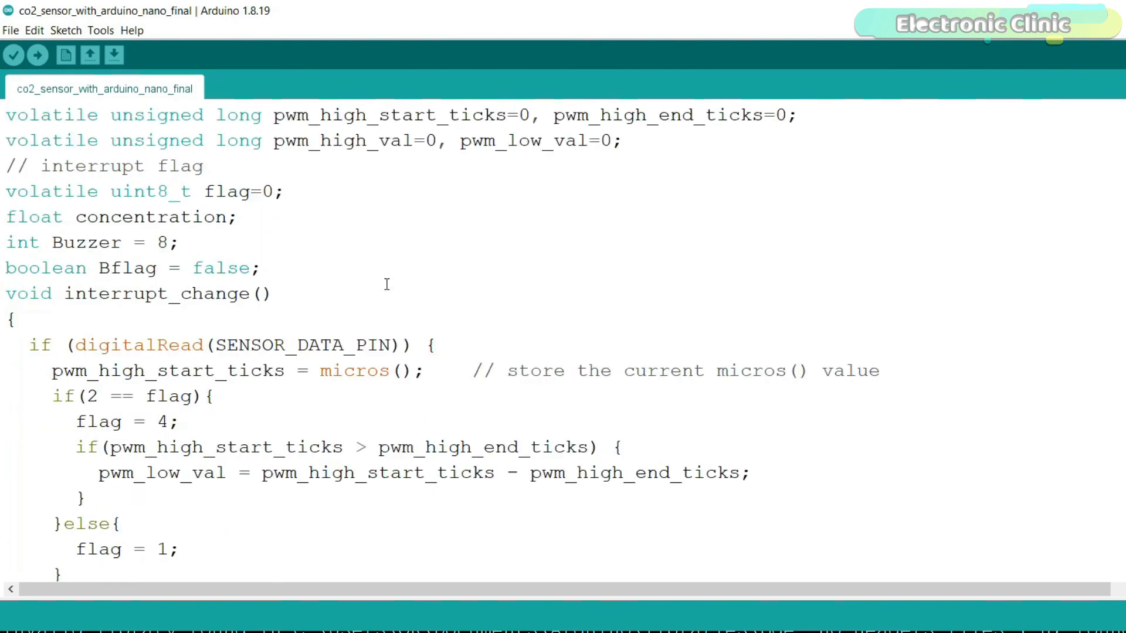
scroll(down, 3)
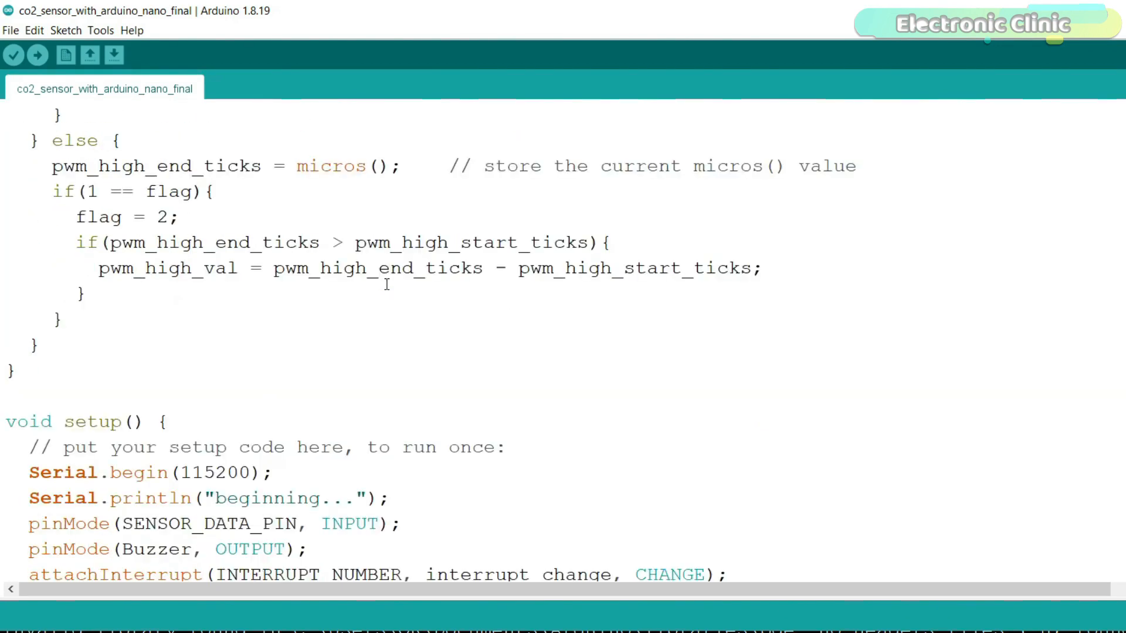
scroll(down, 3)
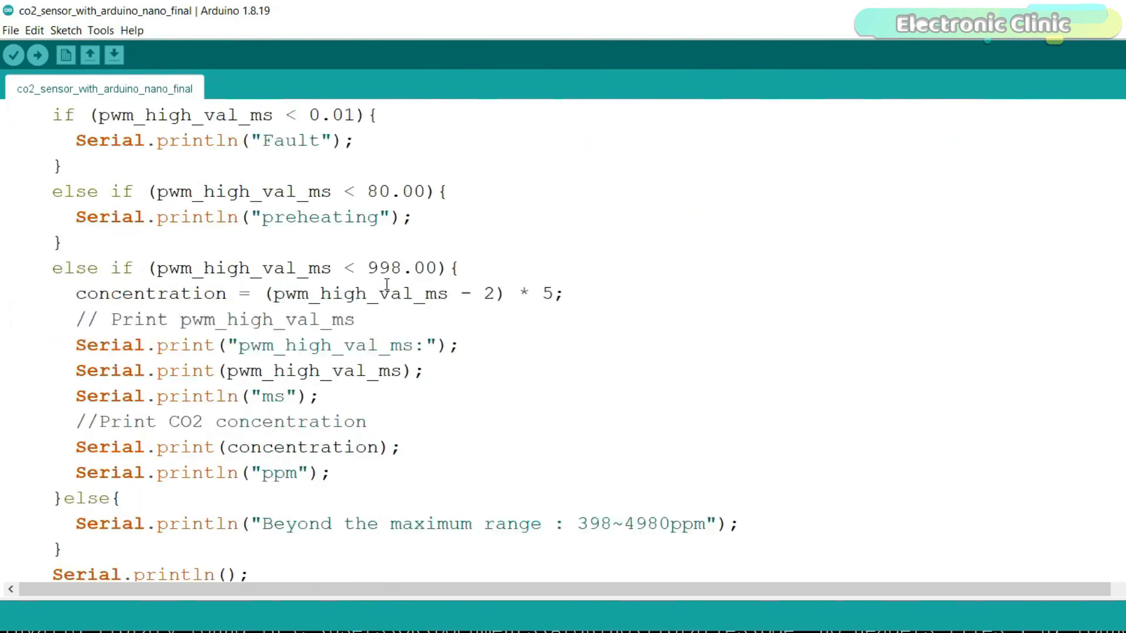
scroll(down, 3)
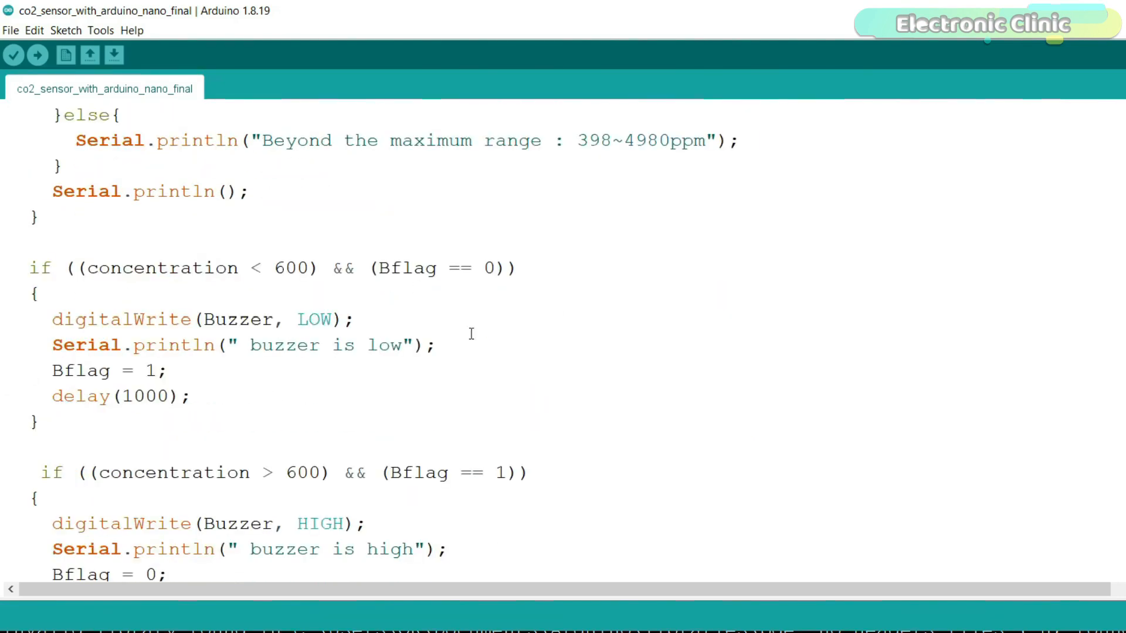
scroll(down, 3)
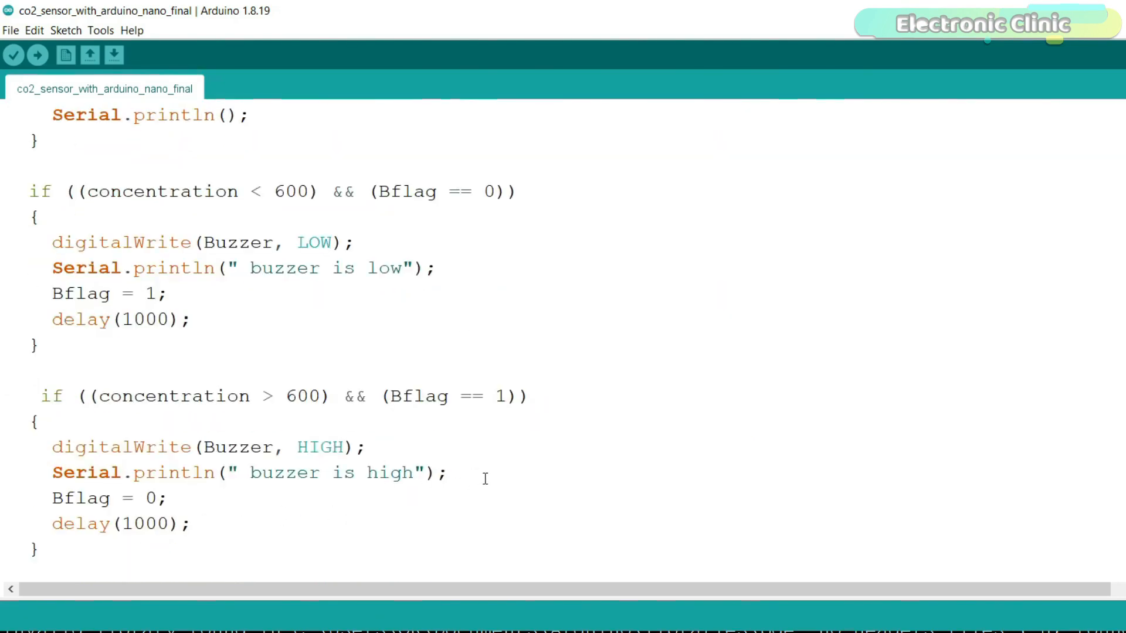
scroll(up, 3)
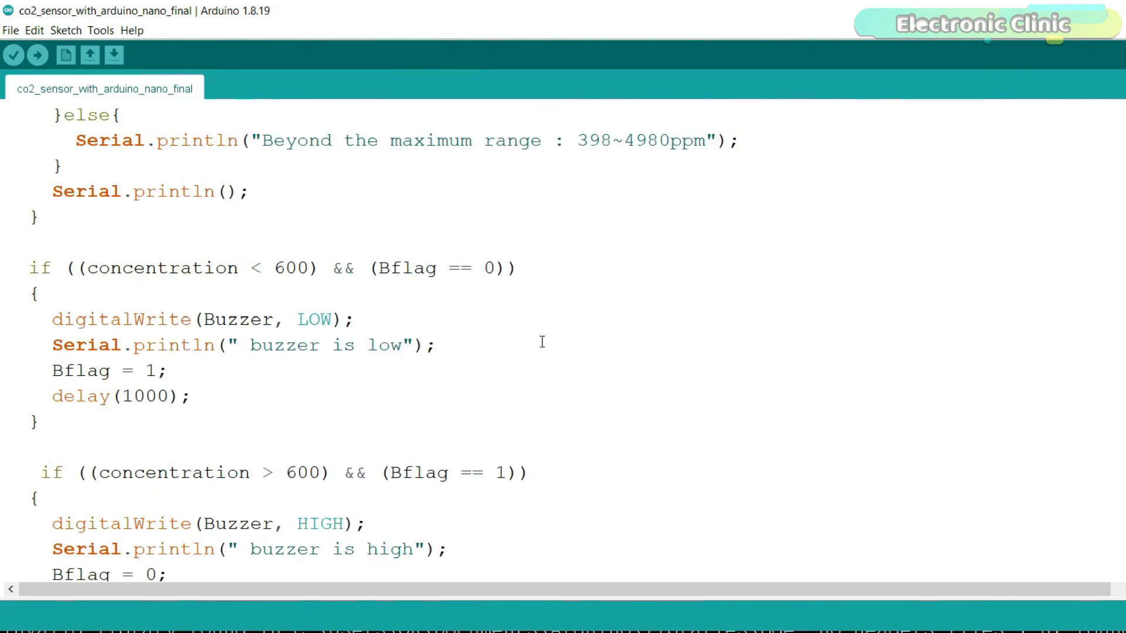
mouse_move(239, 301)
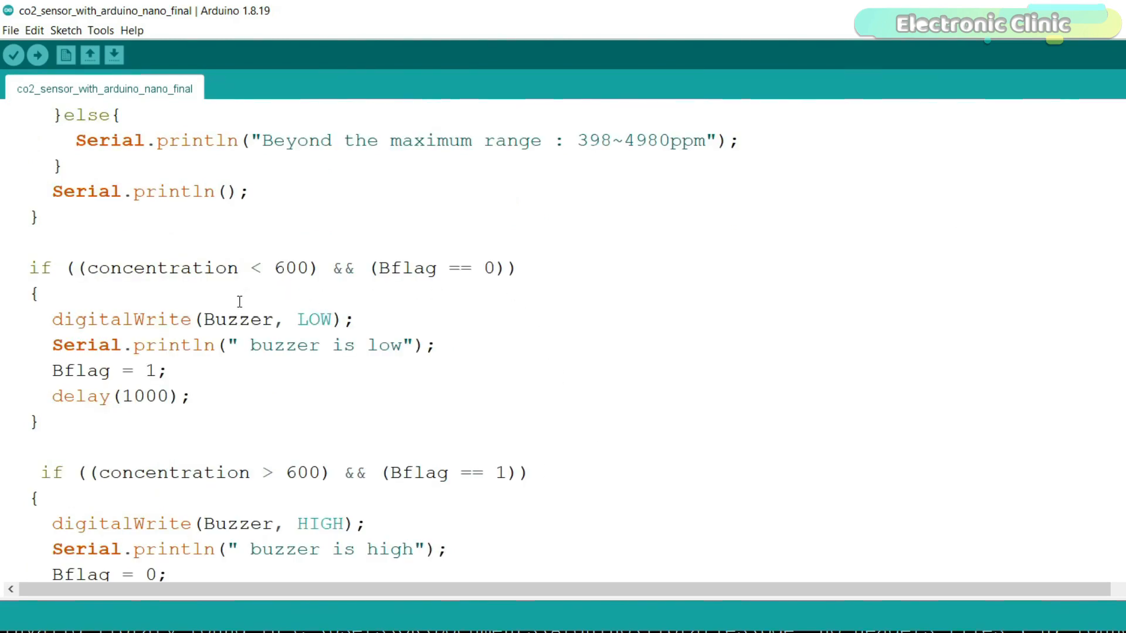
scroll(down, 3)
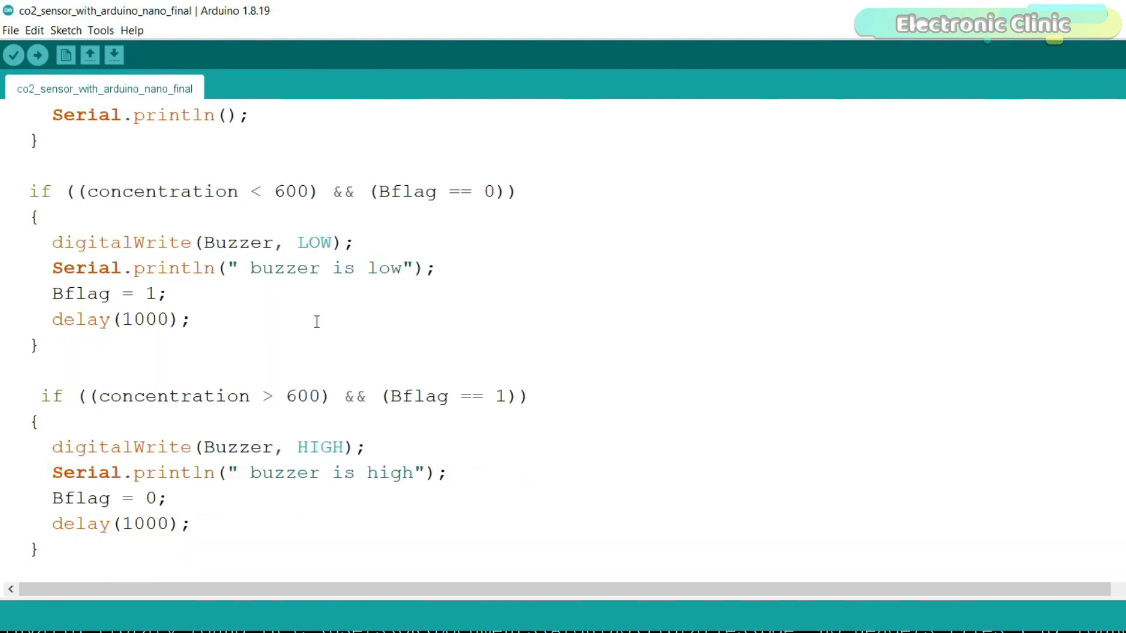
mouse_move(358, 267)
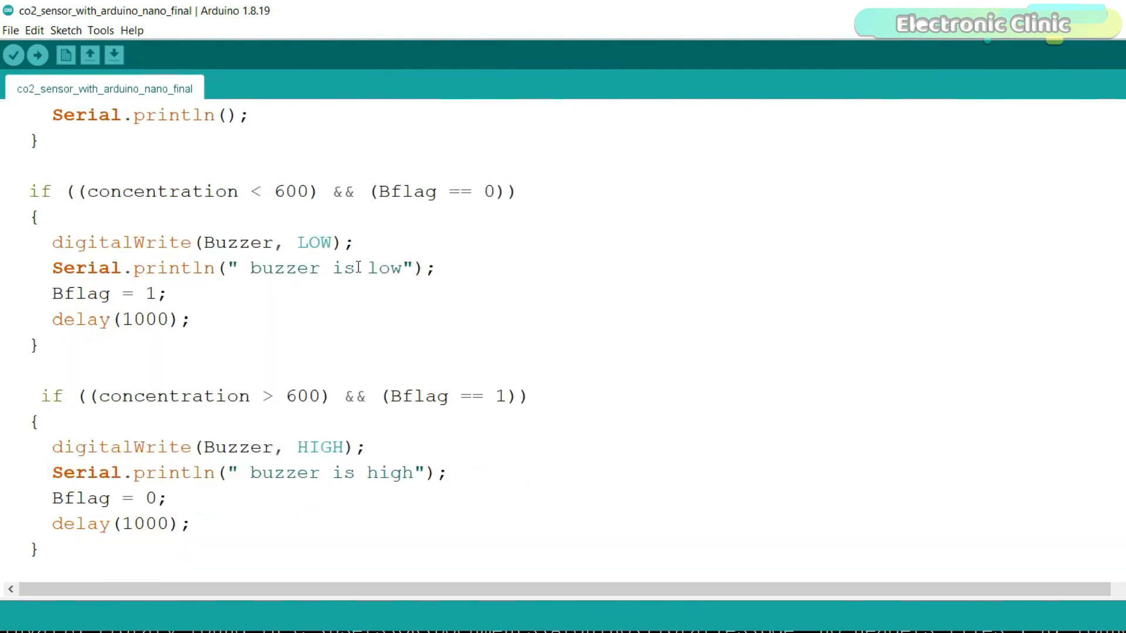
mouse_move(433, 364)
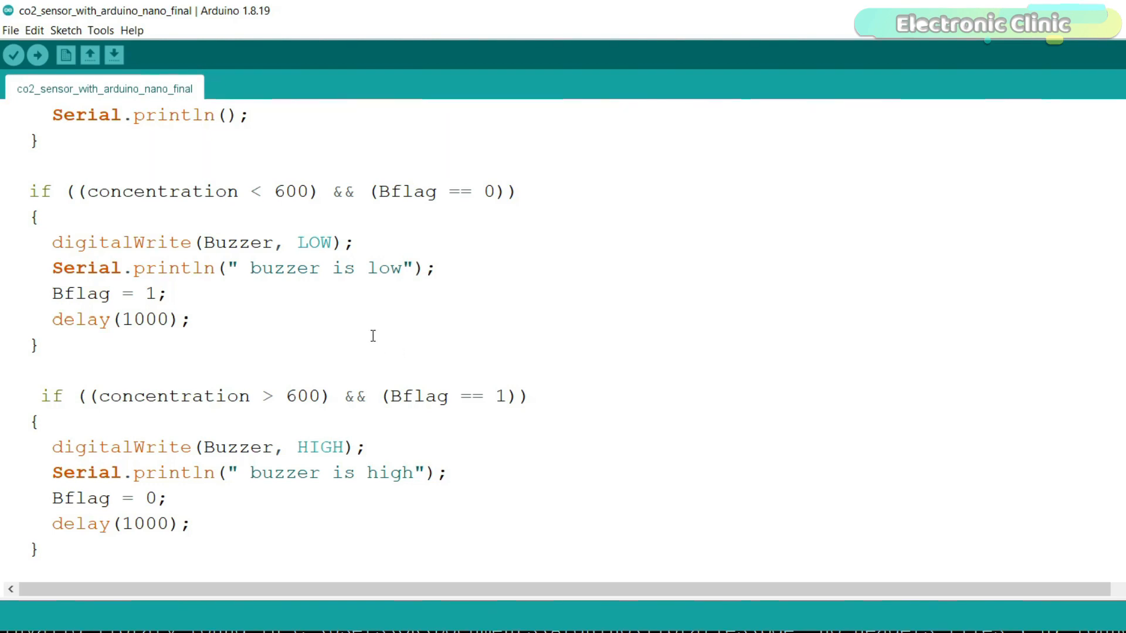
mouse_move(342, 332)
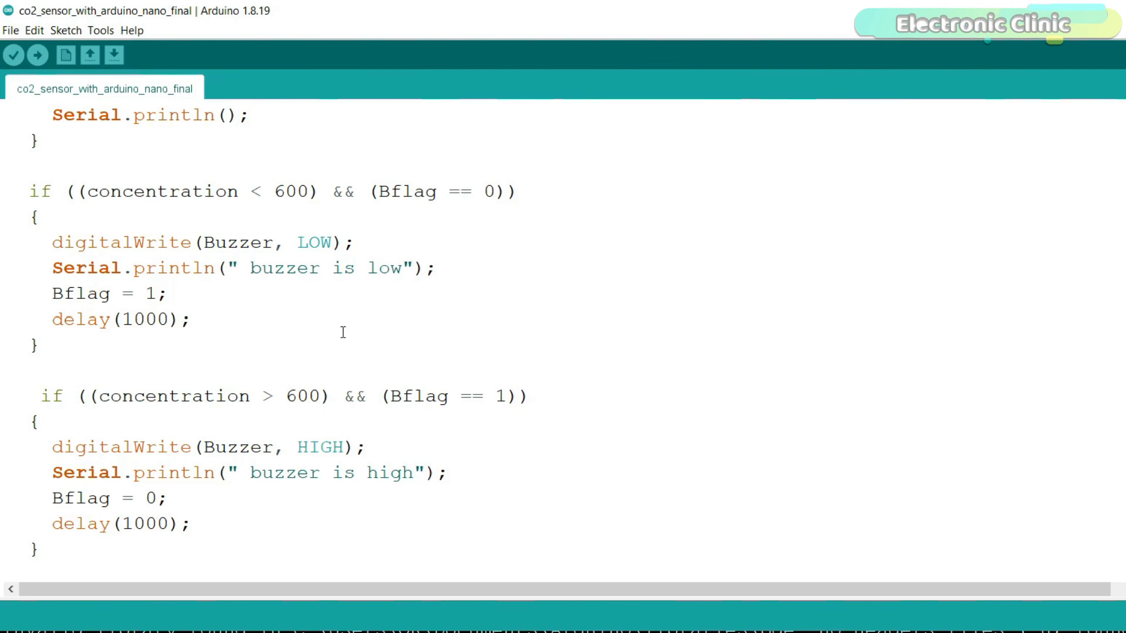
mouse_move(331, 339)
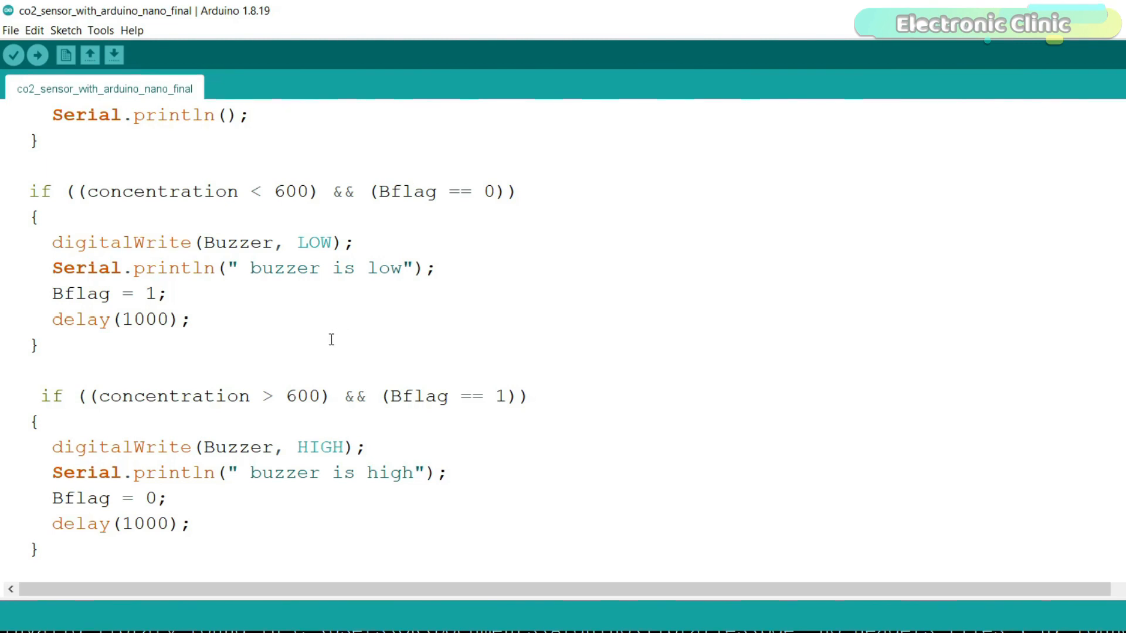
scroll(up, 3)
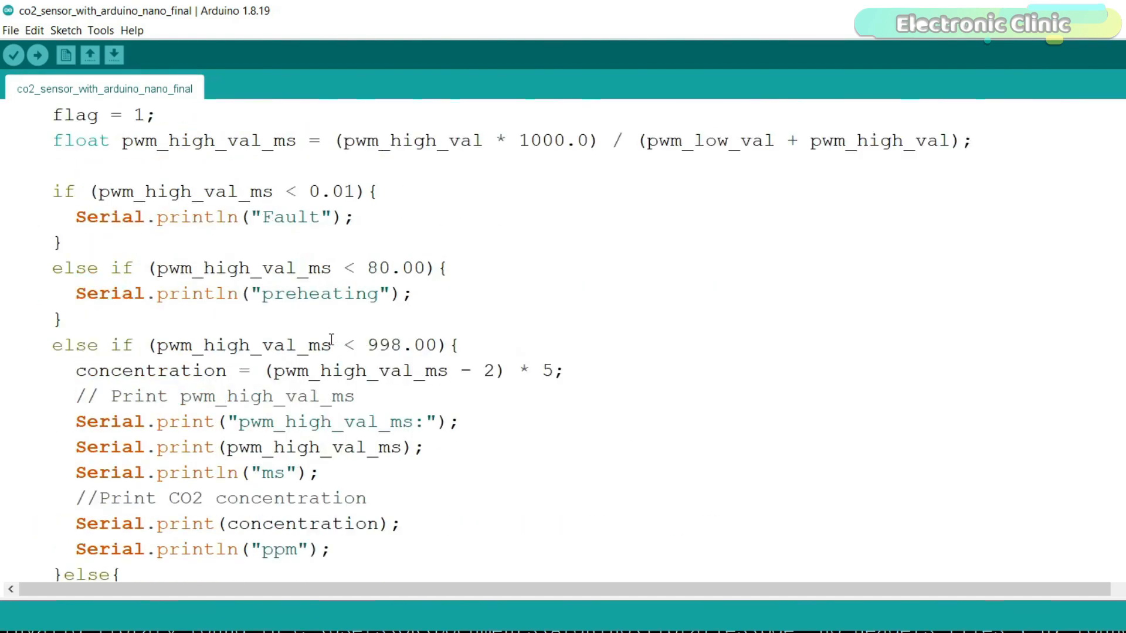
scroll(up, 3)
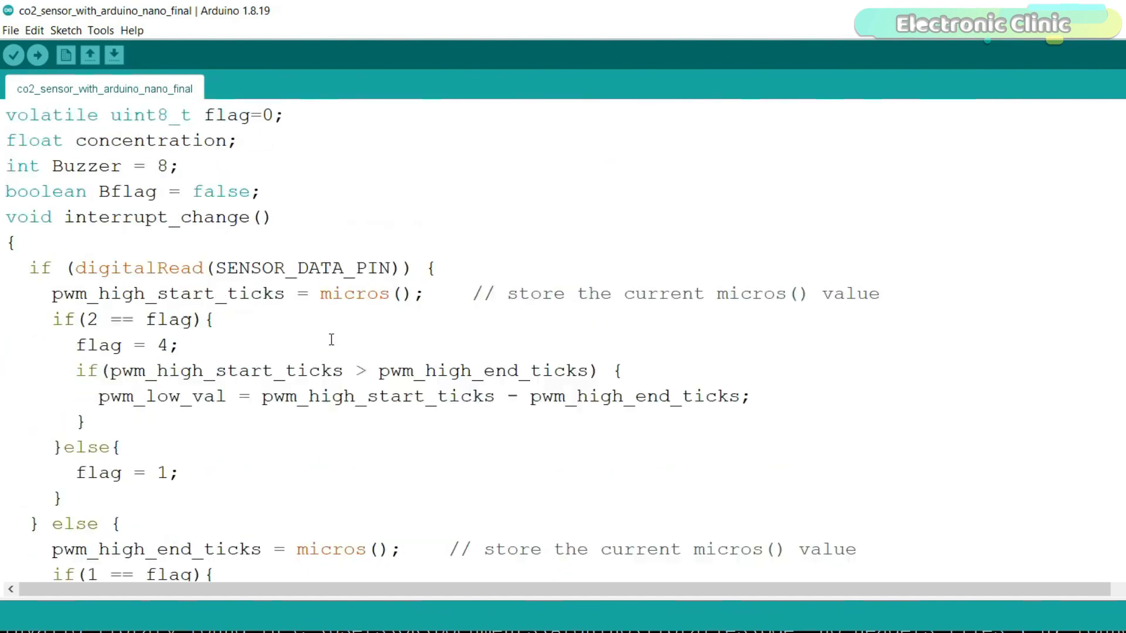
scroll(up, 3)
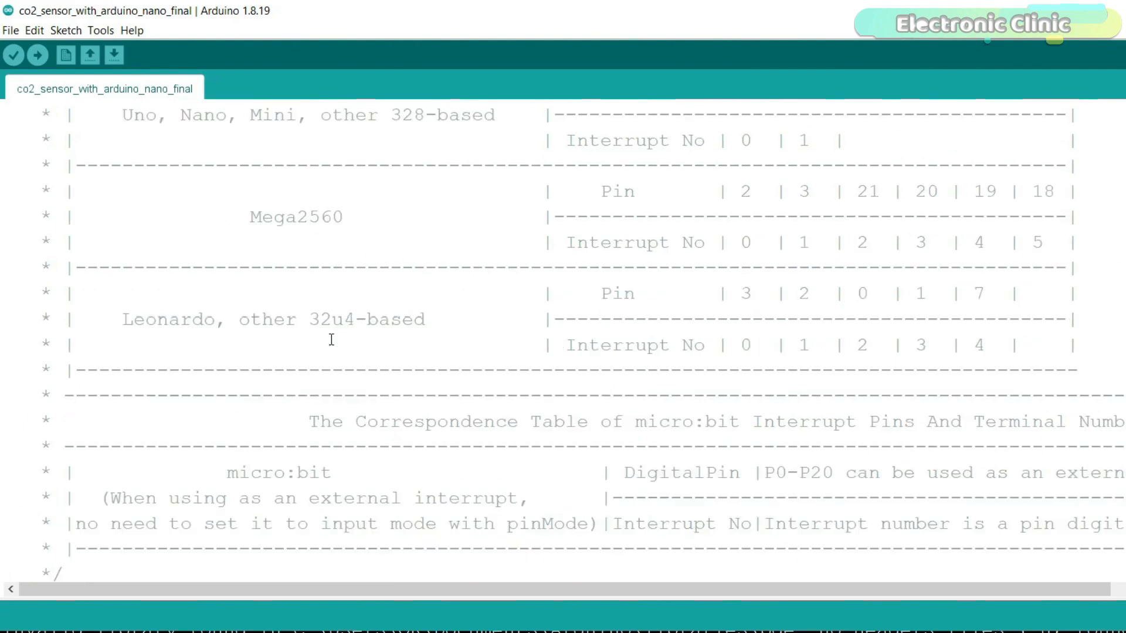
scroll(up, 3)
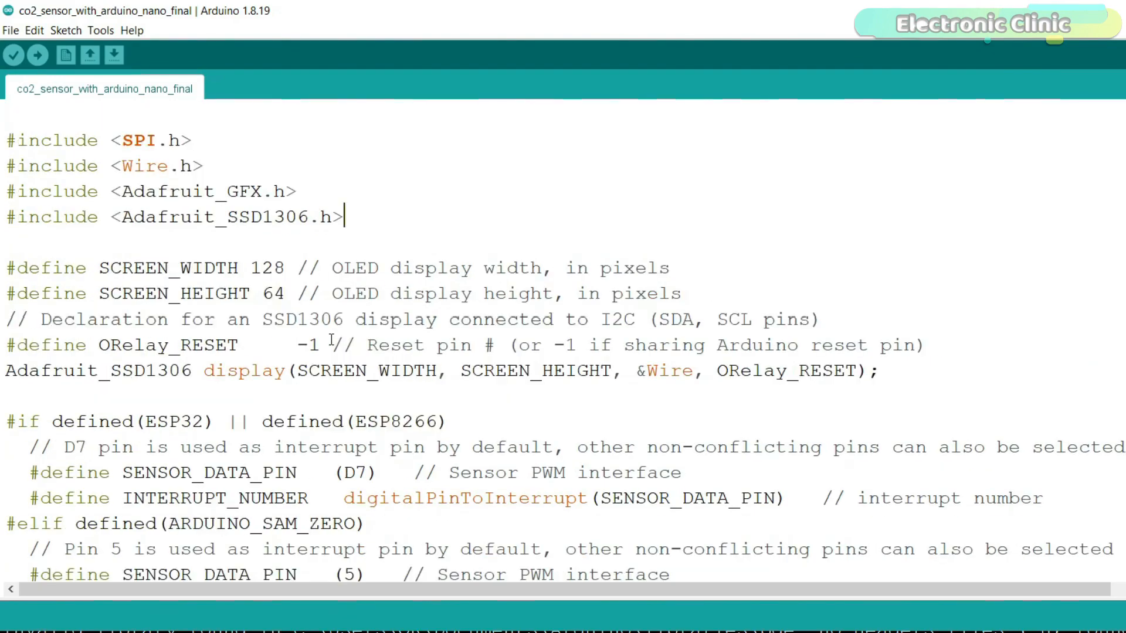